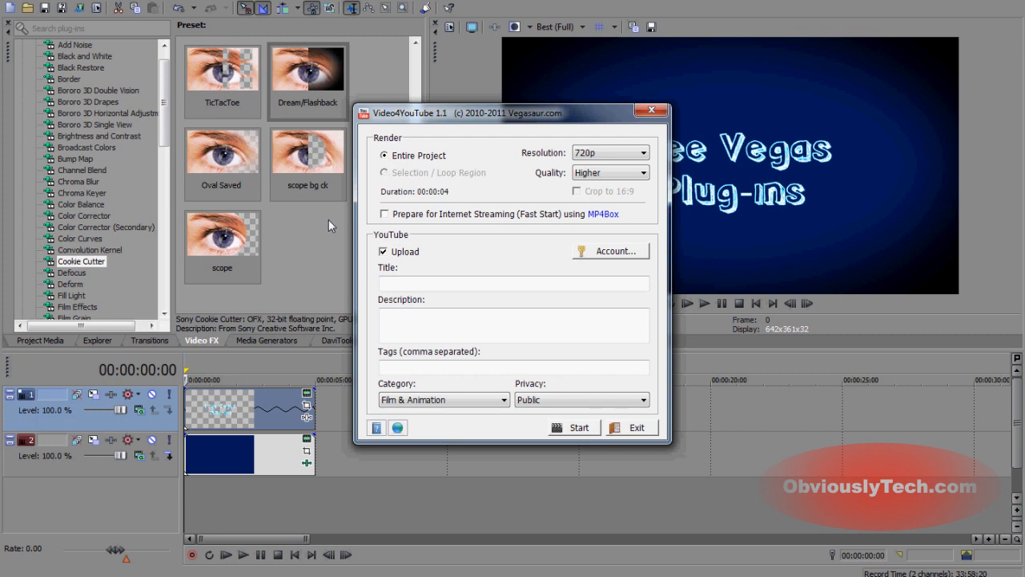
{"action": "mouse_move", "coordinate": [616, 426]}
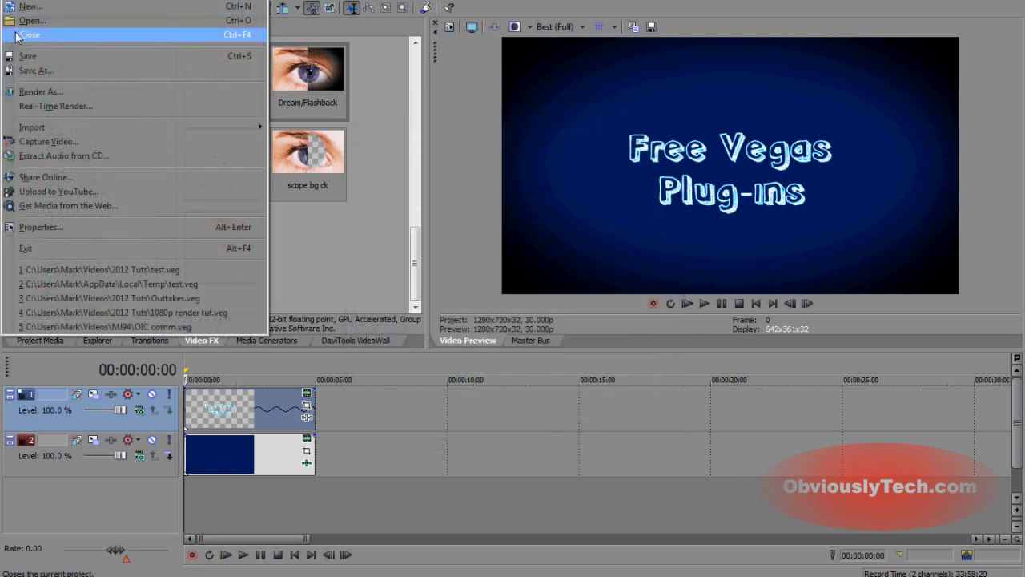
Step: Dismiss the built-in Upload to YouTube dialog and launch Video4YouTube from Tools > Extensions
{"action": "left_click", "coordinate": [58, 190]}
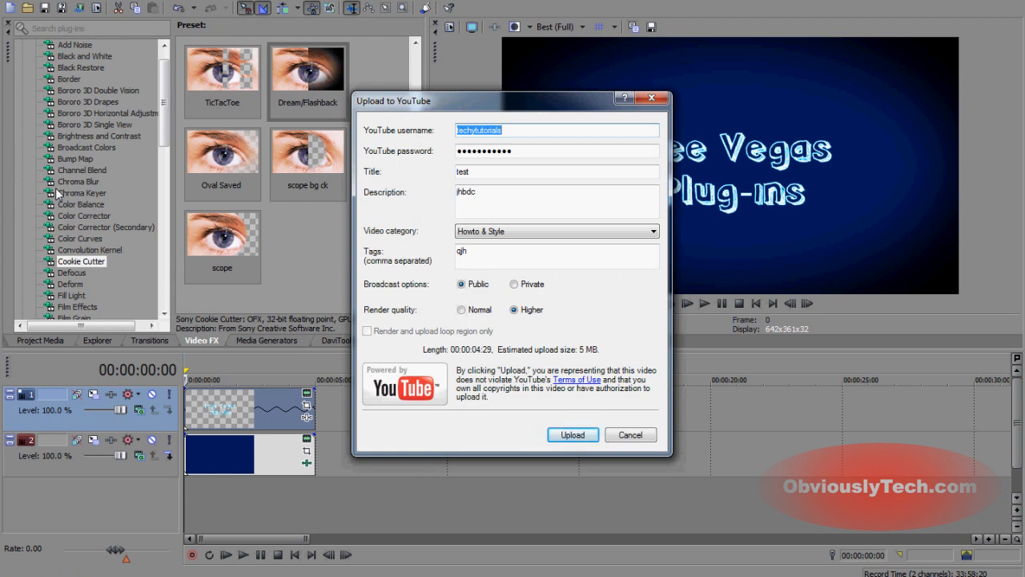
{"action": "mouse_move", "coordinate": [561, 395]}
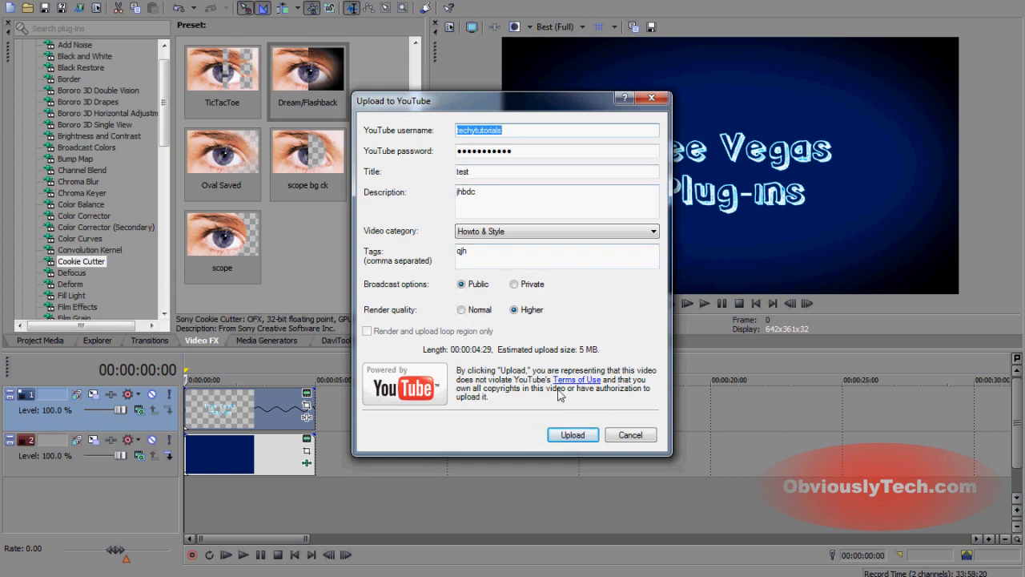
{"action": "left_click", "coordinate": [571, 434]}
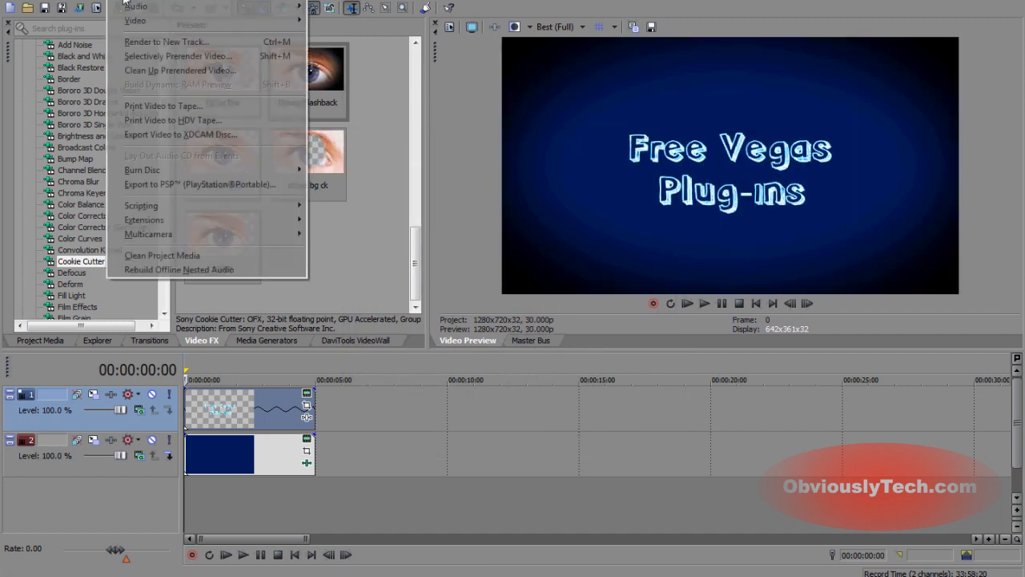
{"action": "mouse_move", "coordinate": [144, 220]}
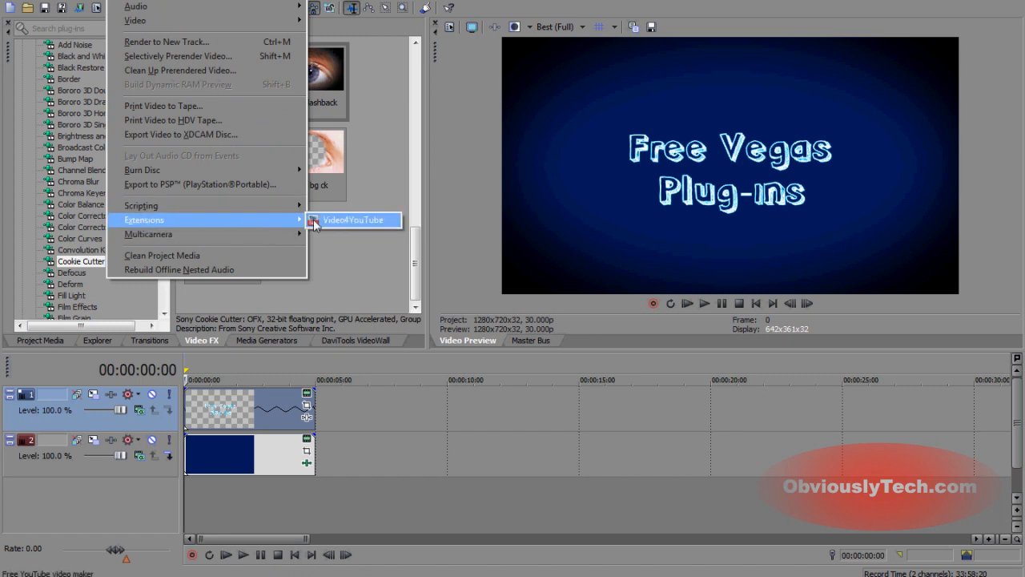
{"action": "left_click", "coordinate": [352, 220]}
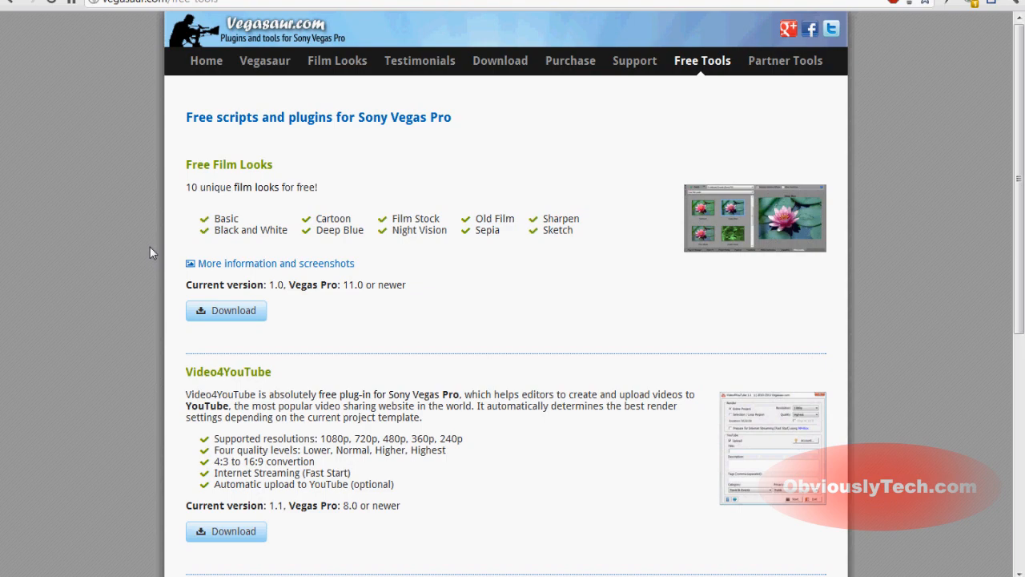
Step: Scroll the Vegasaur free tools page down to the Video4YouTube section
{"action": "scroll", "scroll_direction": "down", "scroll_amount": 3}
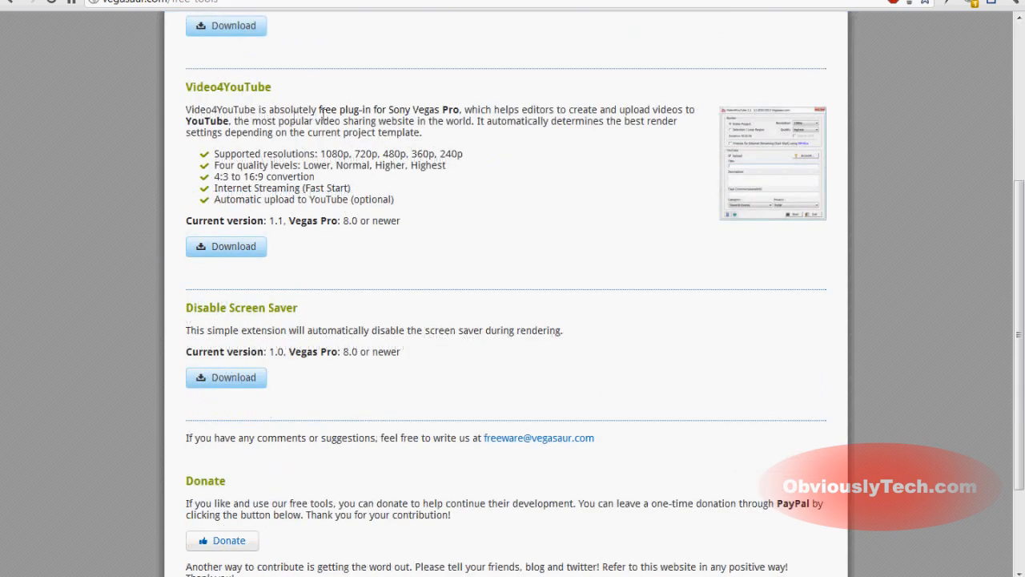
{"action": "mouse_move", "coordinate": [542, 159]}
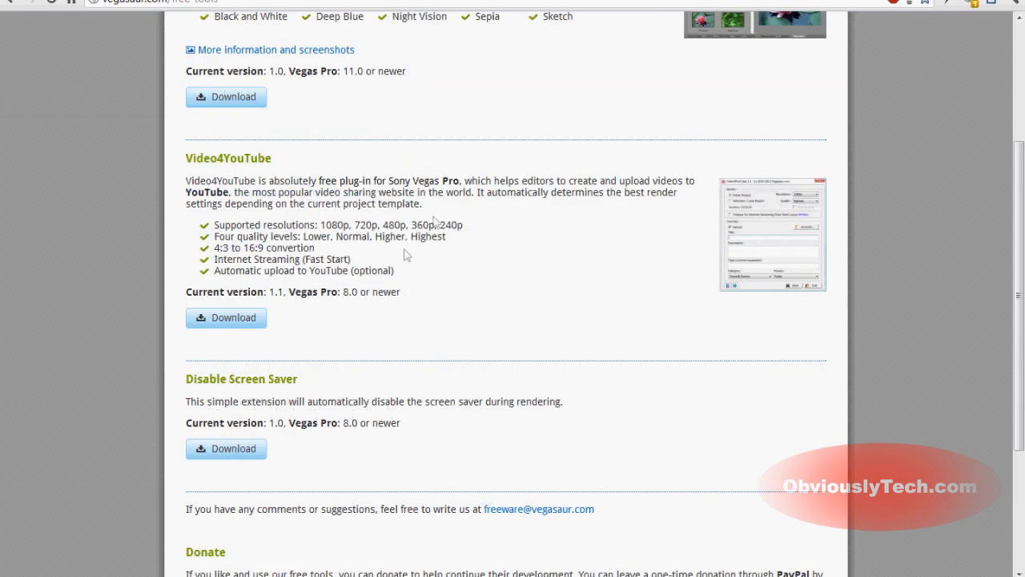
{"action": "mouse_move", "coordinate": [532, 206]}
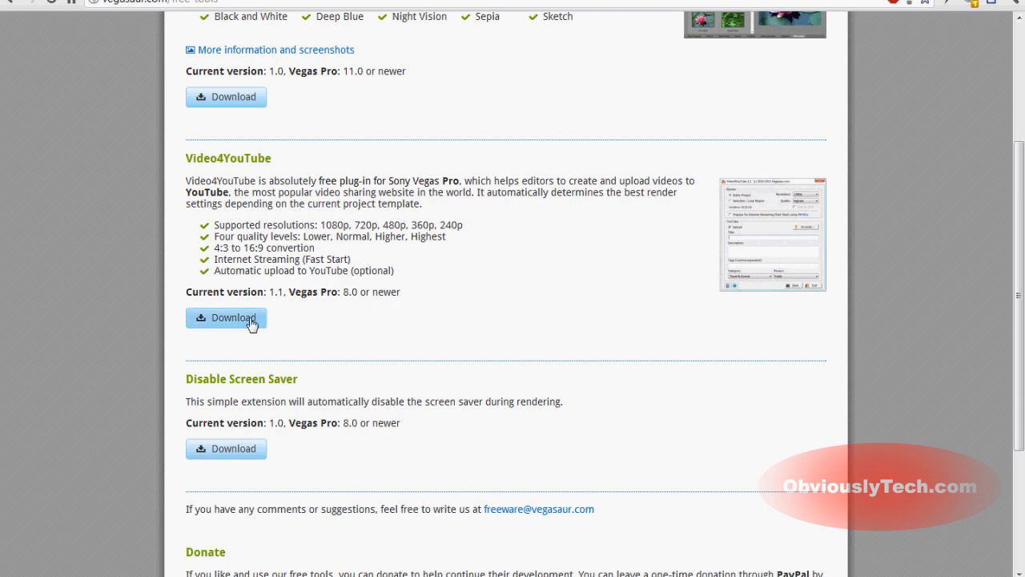
Step: Download the Video4YouTube setup file and run its installer despite the publisher warning
{"action": "left_click", "coordinate": [226, 320]}
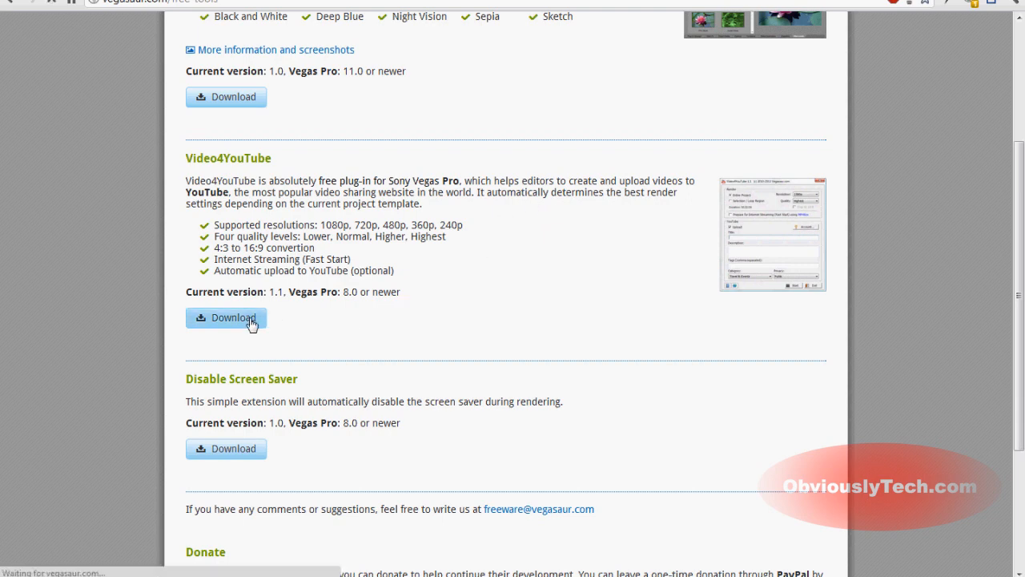
{"action": "right_click", "coordinate": [254, 324]}
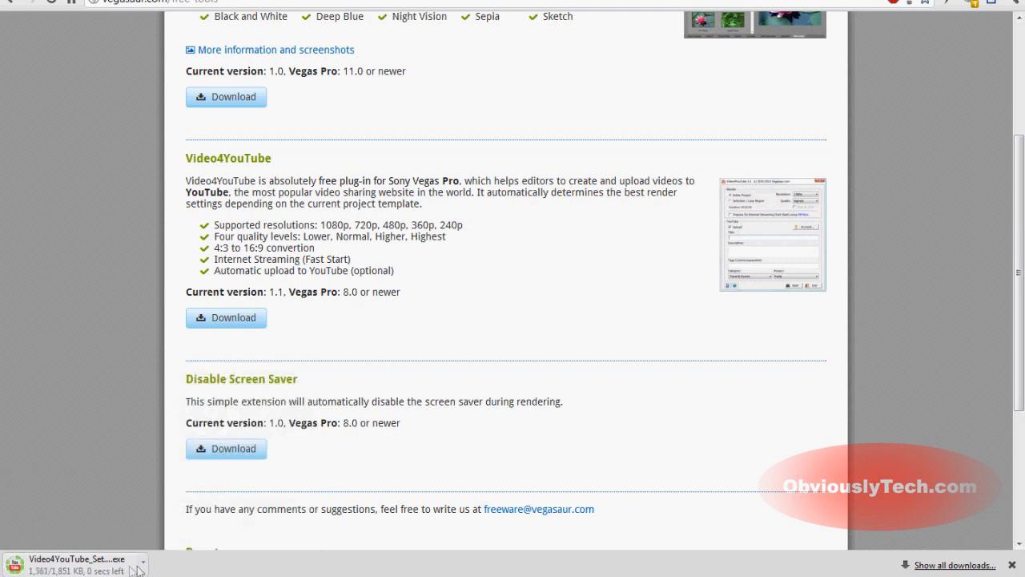
{"action": "left_click", "coordinate": [77, 558]}
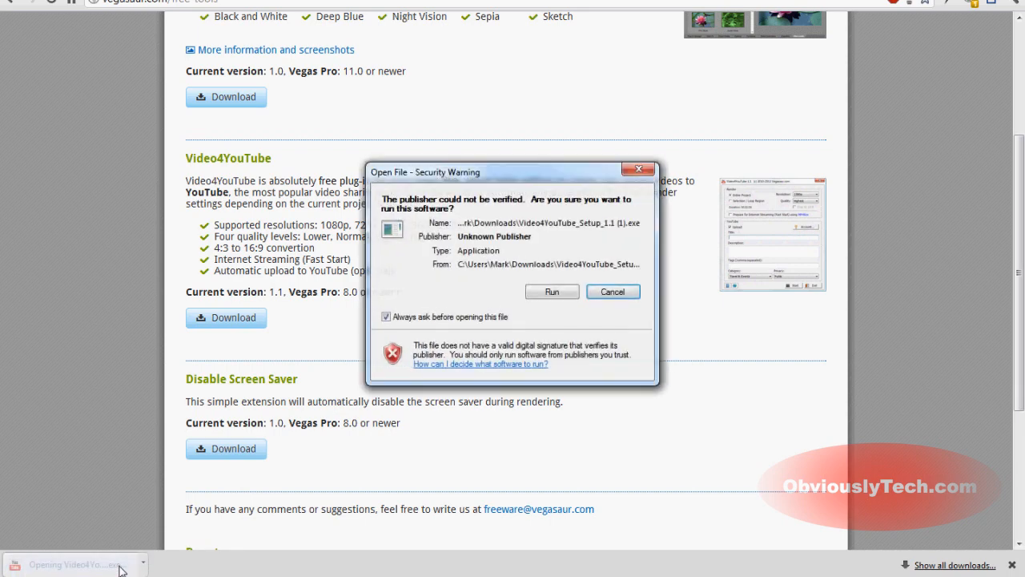
{"action": "left_click", "coordinate": [612, 292]}
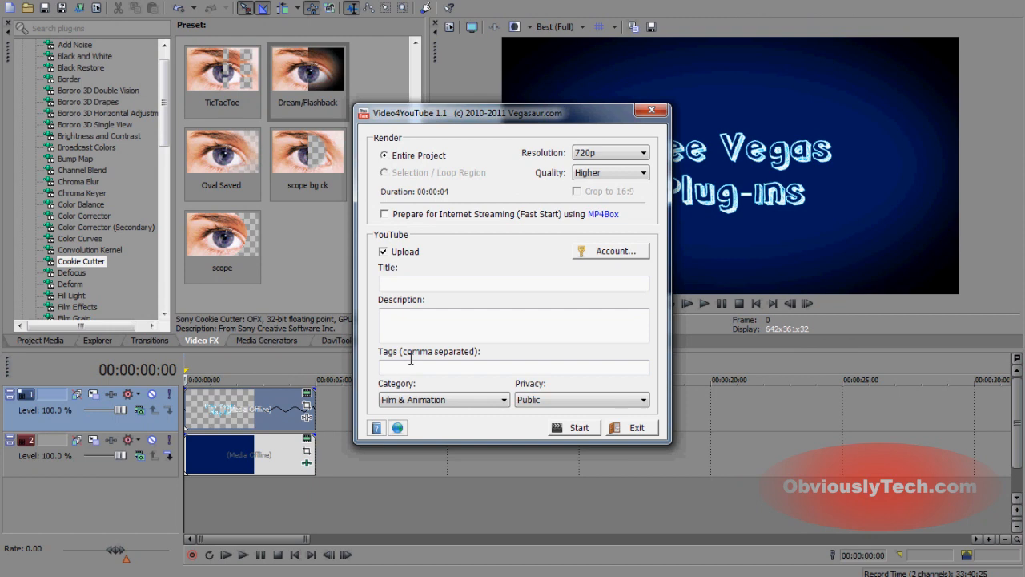
Step: Exit the Video4YouTube 1.1 window, returning to the Vegas project
{"action": "left_click", "coordinate": [632, 426]}
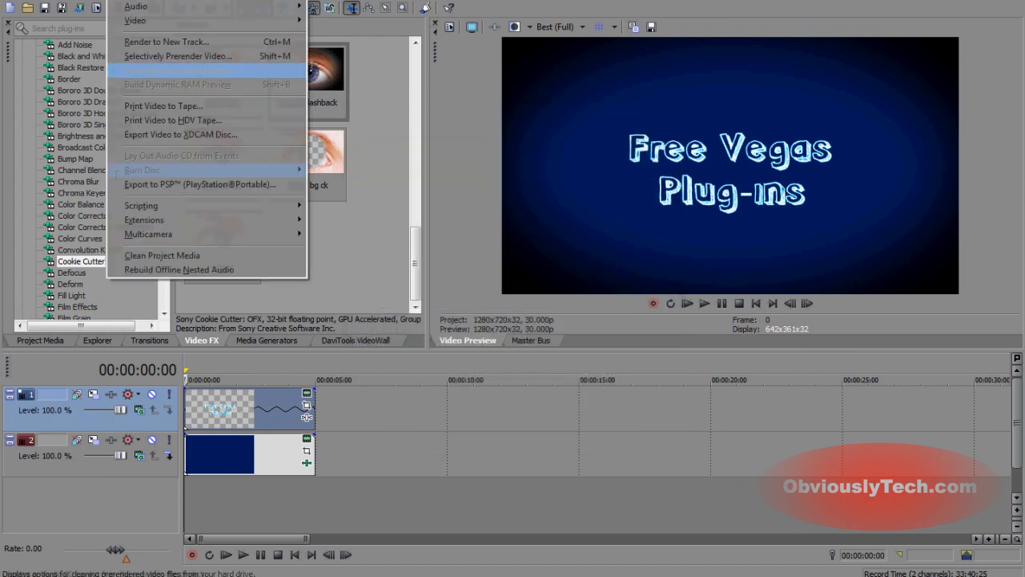
{"action": "mouse_move", "coordinate": [144, 220]}
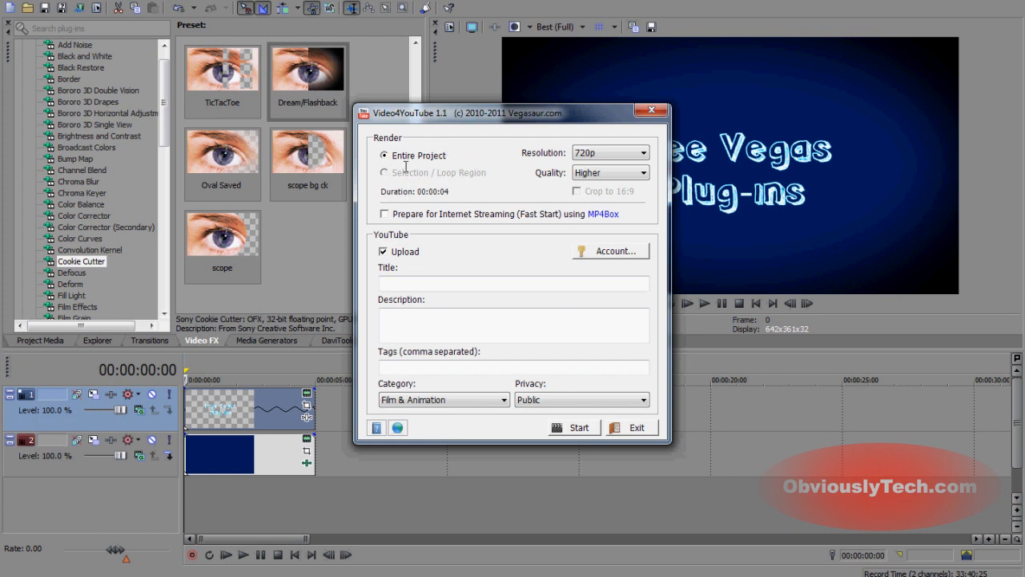
{"action": "mouse_move", "coordinate": [419, 176]}
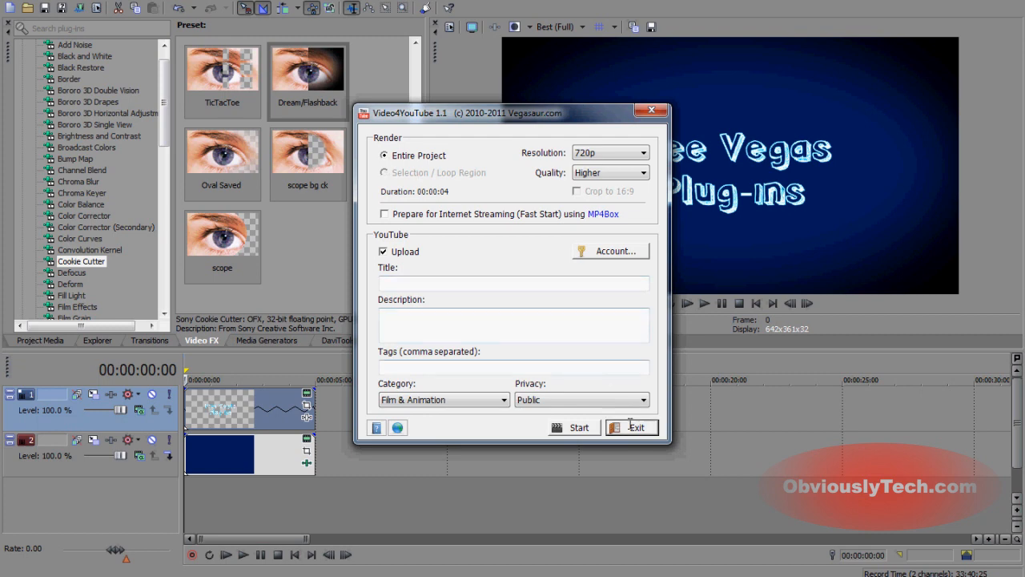
Step: Exit Video4YouTube so a loop region can be set over the clip
{"action": "left_click", "coordinate": [631, 427]}
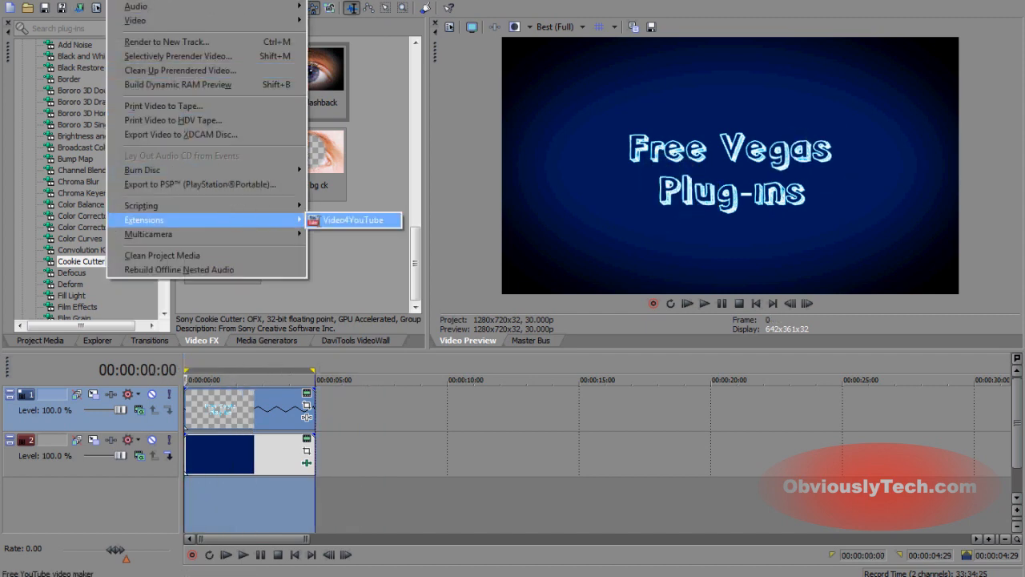
Step: Launch Video4YouTube and set it to render the Entire Project at 720p with Higher quality
{"action": "left_click", "coordinate": [352, 220]}
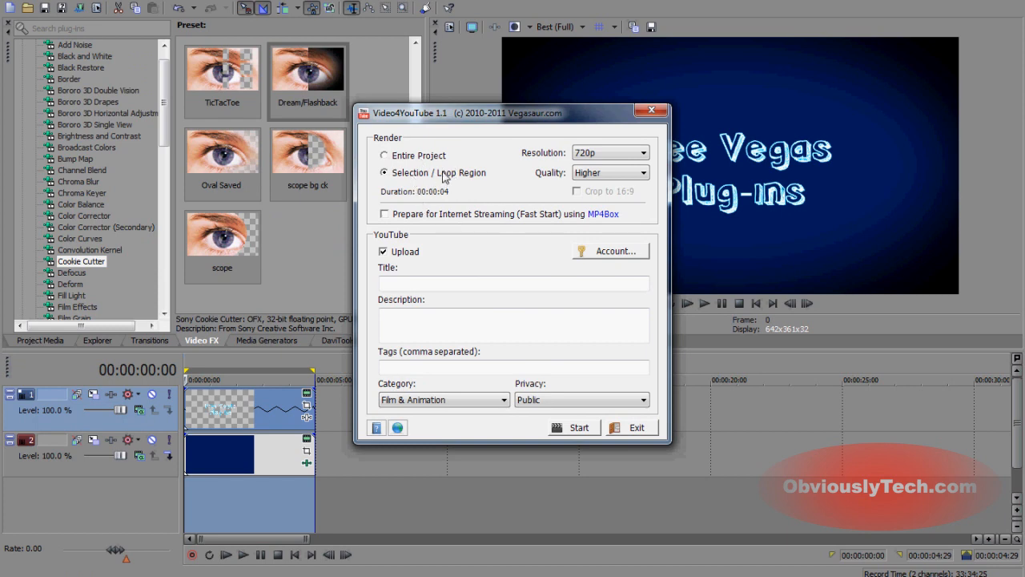
{"action": "left_click", "coordinate": [384, 154]}
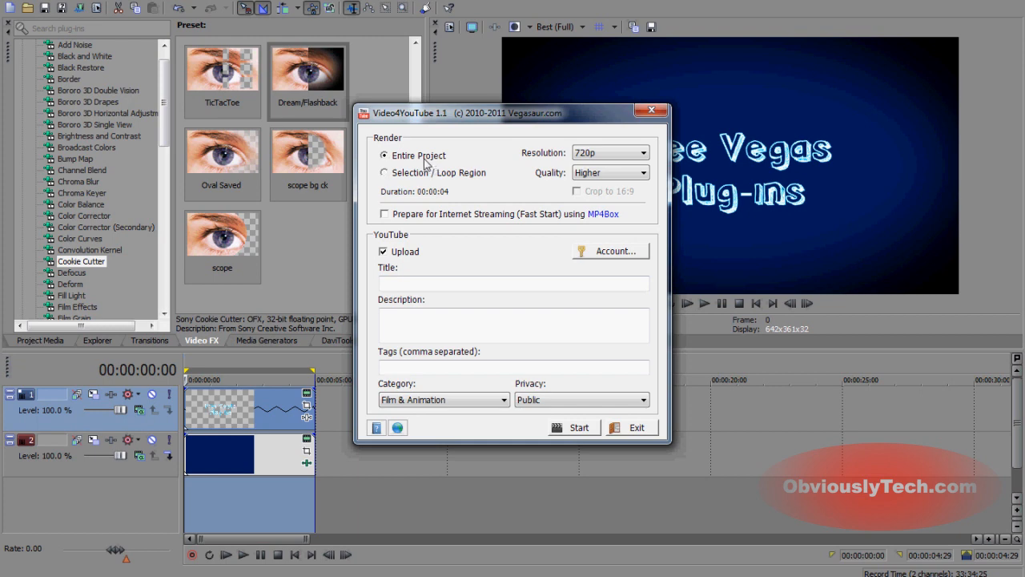
{"action": "left_click", "coordinate": [641, 152]}
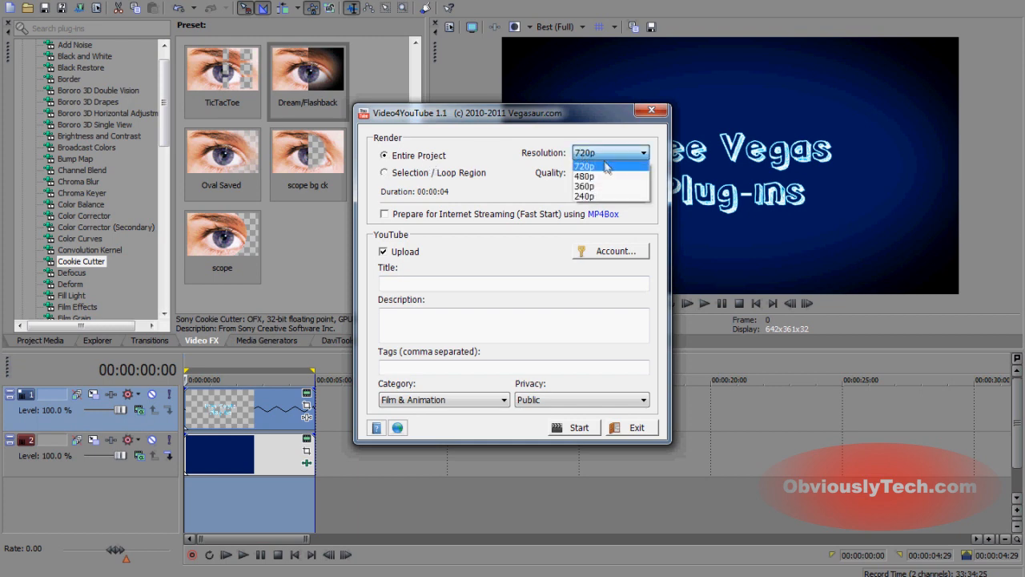
{"action": "mouse_move", "coordinate": [606, 196]}
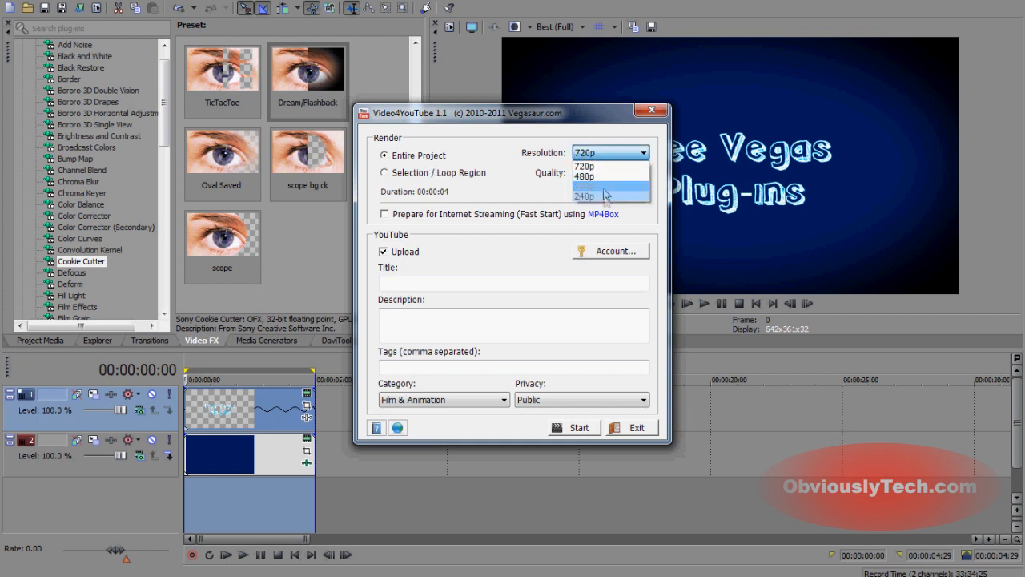
{"action": "mouse_move", "coordinate": [605, 167]}
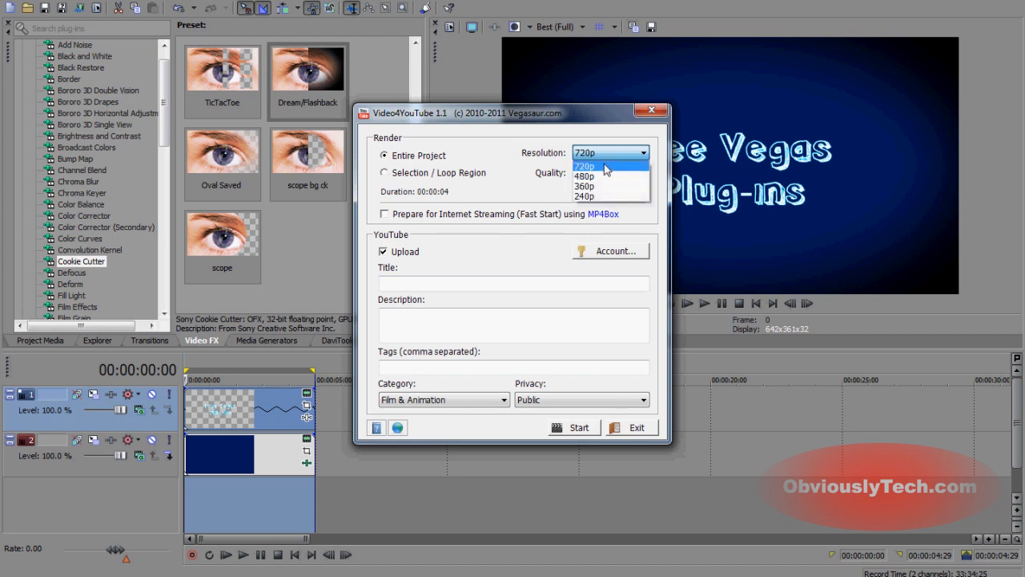
{"action": "mouse_move", "coordinate": [606, 176]}
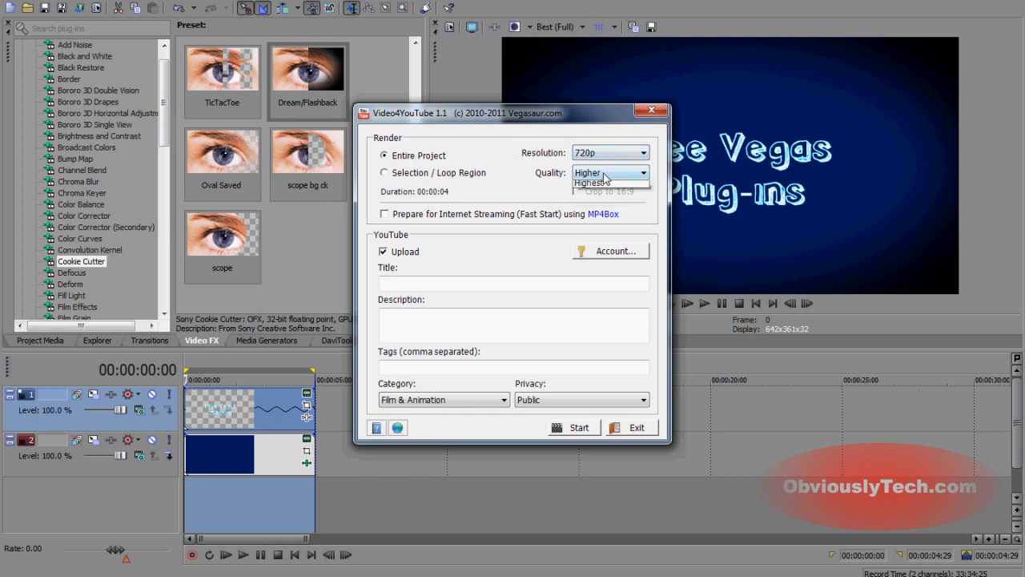
{"action": "left_click", "coordinate": [641, 173]}
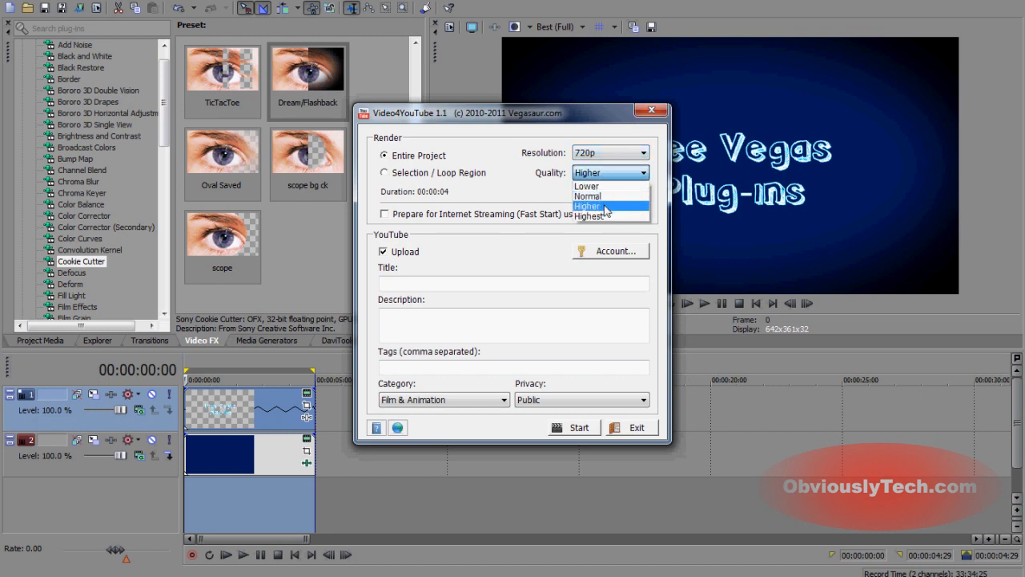
{"action": "left_click", "coordinate": [586, 205]}
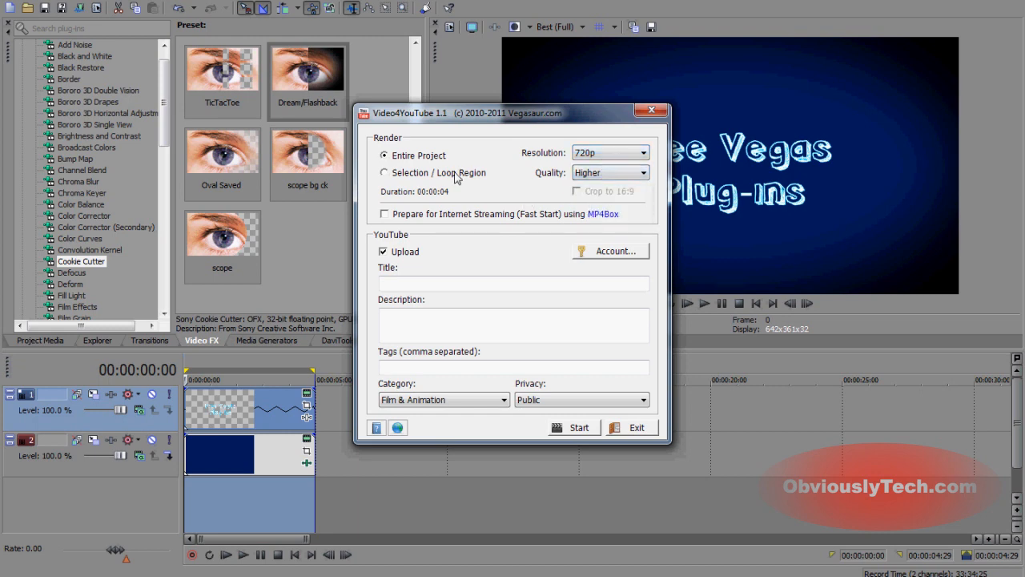
{"action": "mouse_move", "coordinate": [431, 296]}
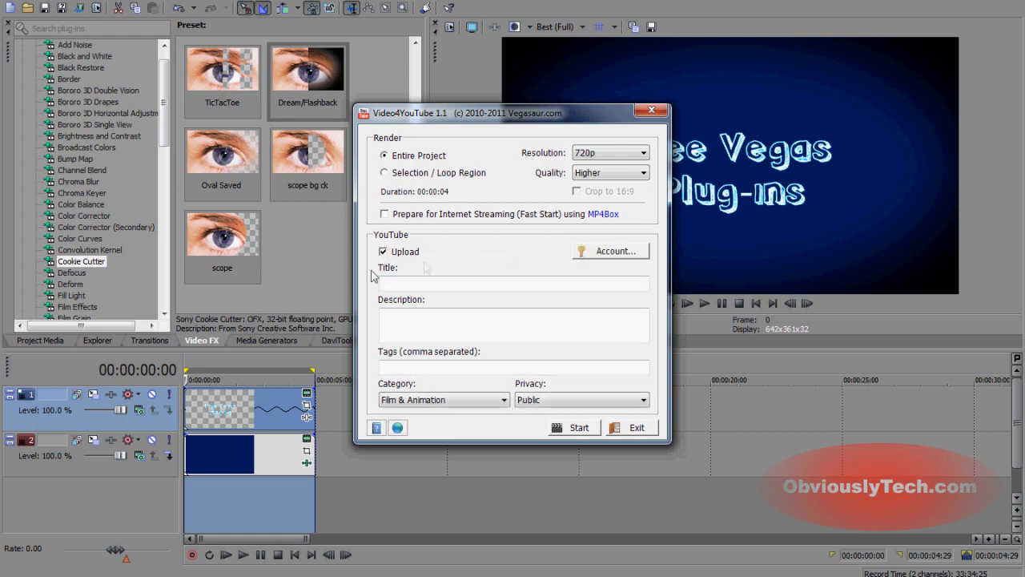
Step: Enter the YouTube login and password with Remember ticked, confirm, and reopen Account settings
{"action": "left_click", "coordinate": [610, 250]}
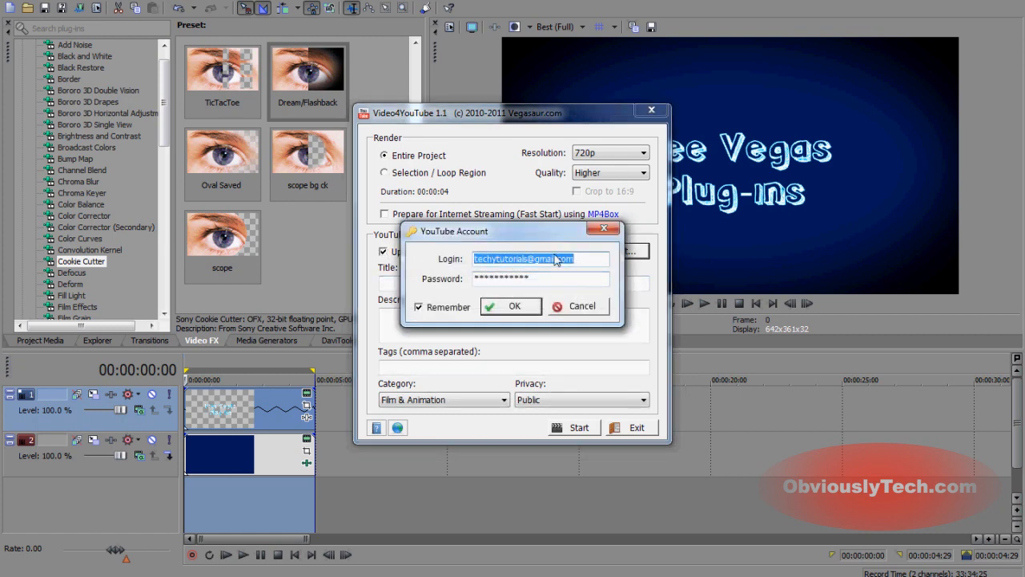
{"action": "left_click", "coordinate": [526, 260]}
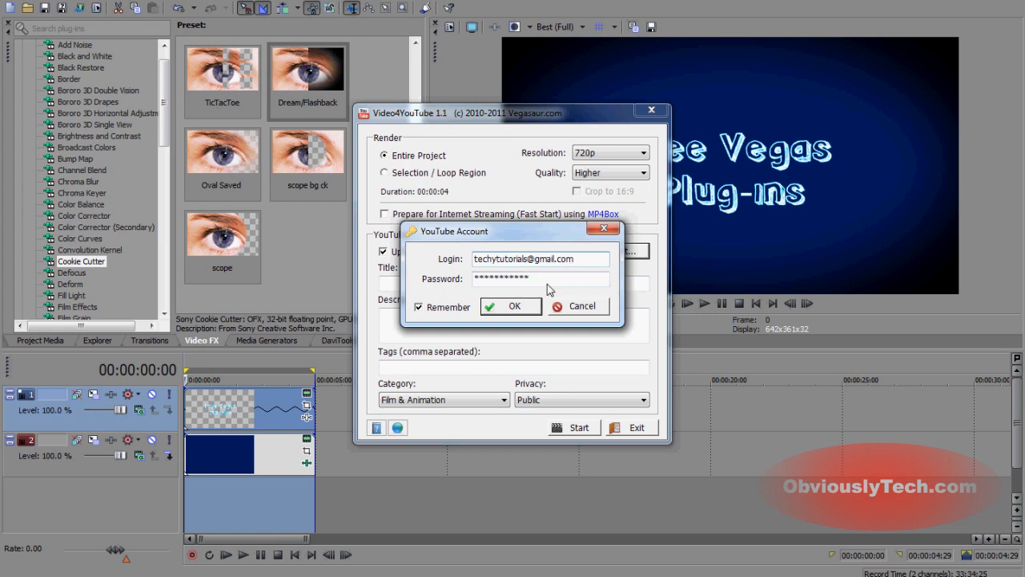
{"action": "left_click", "coordinate": [512, 306]}
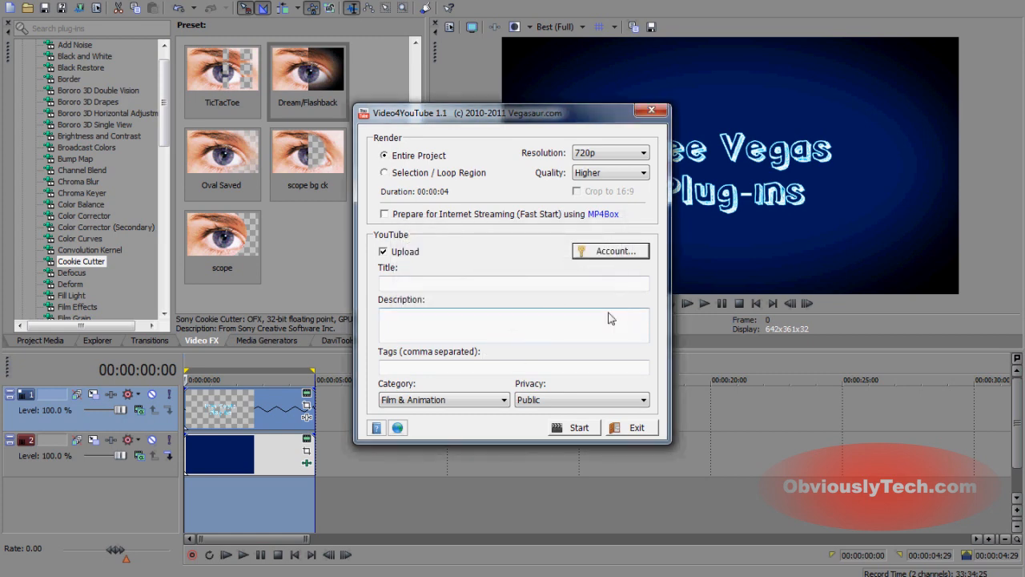
{"action": "left_click", "coordinate": [610, 250]}
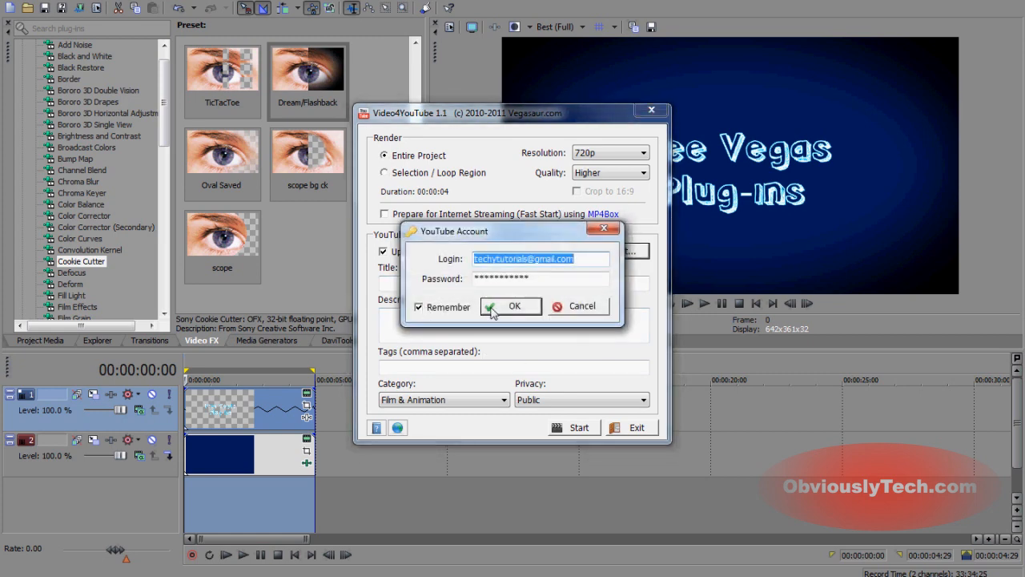
Step: Fill the upload form: title 'Test Upload - Vid4YT', 'test description', 'test tags', privacy Unlisted
{"action": "left_click", "coordinate": [514, 306]}
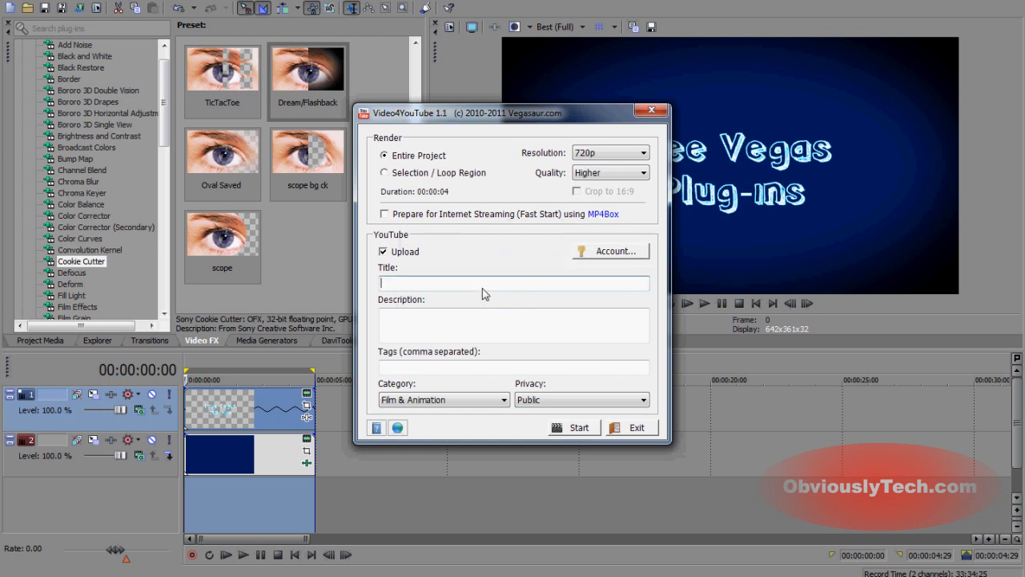
{"action": "type", "text": "Test U"}
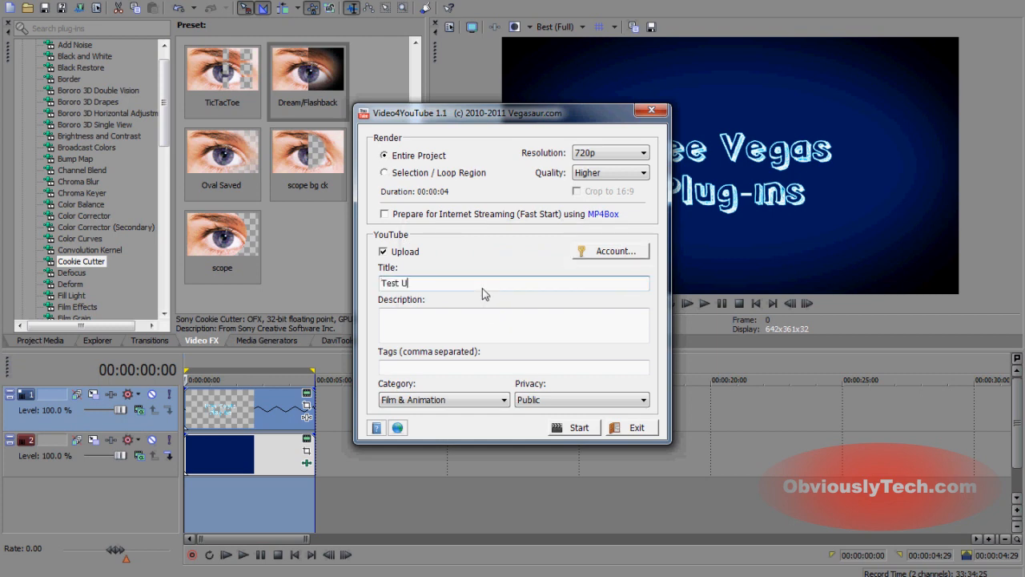
{"action": "type", "text": "pload"}
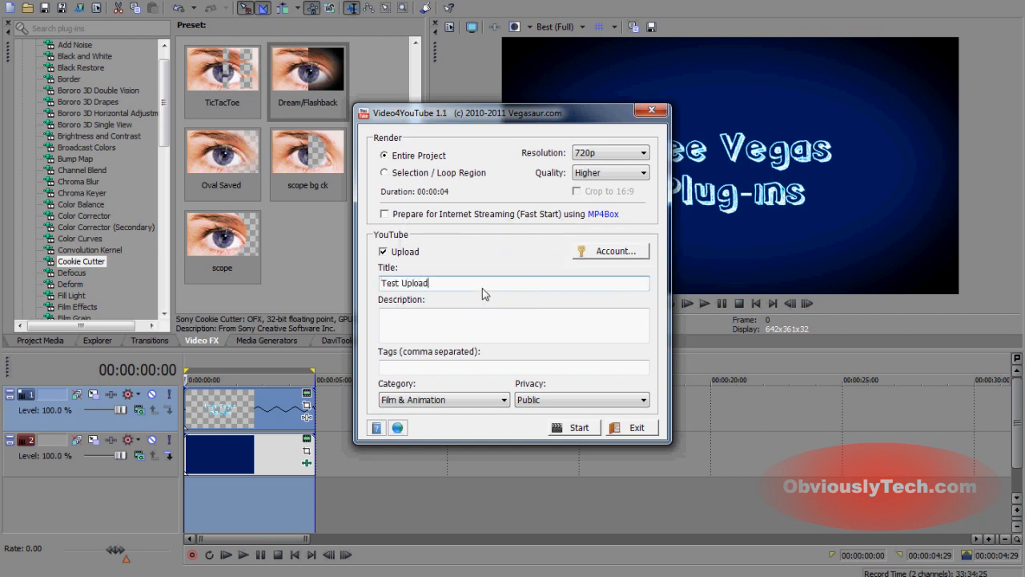
{"action": "type", "text": "- V"}
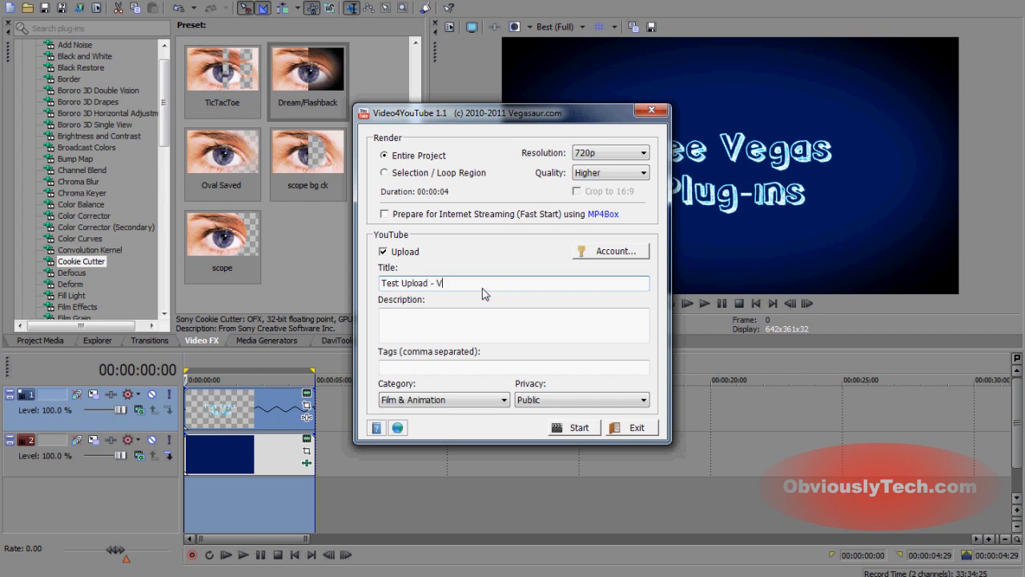
{"action": "type", "text": "id4YT"}
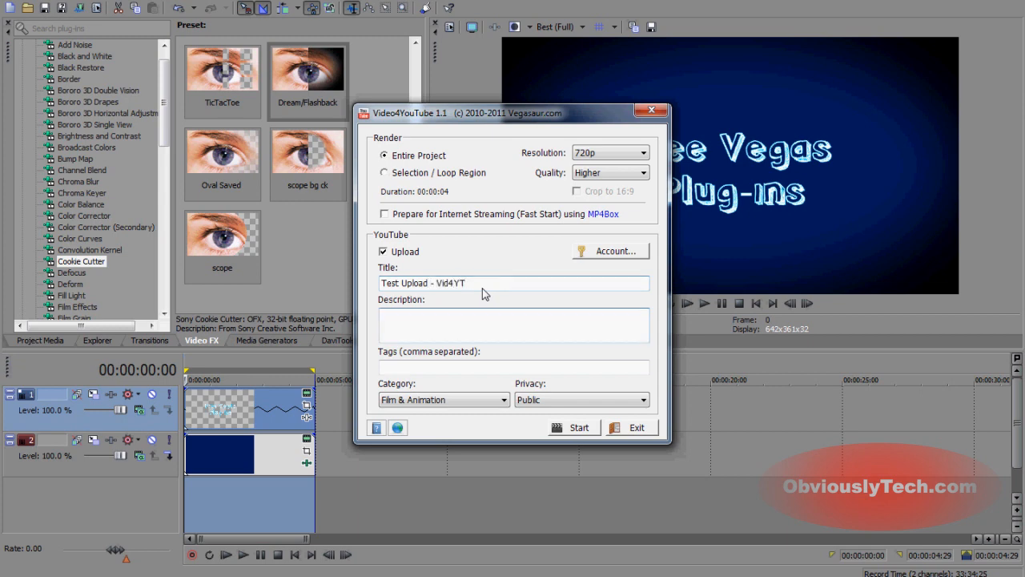
{"action": "type", "text": "test description"}
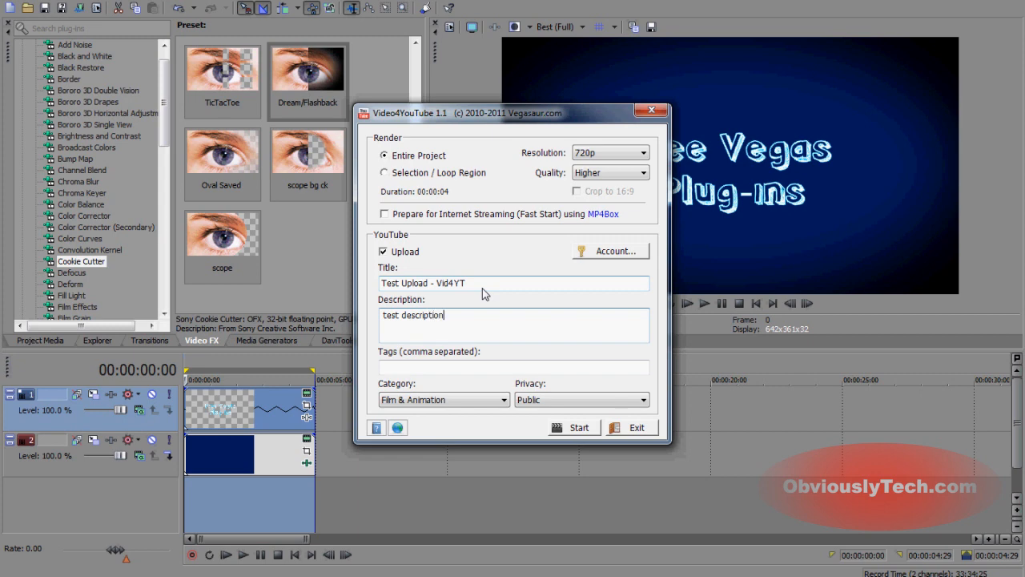
{"action": "type", "text": "test t"}
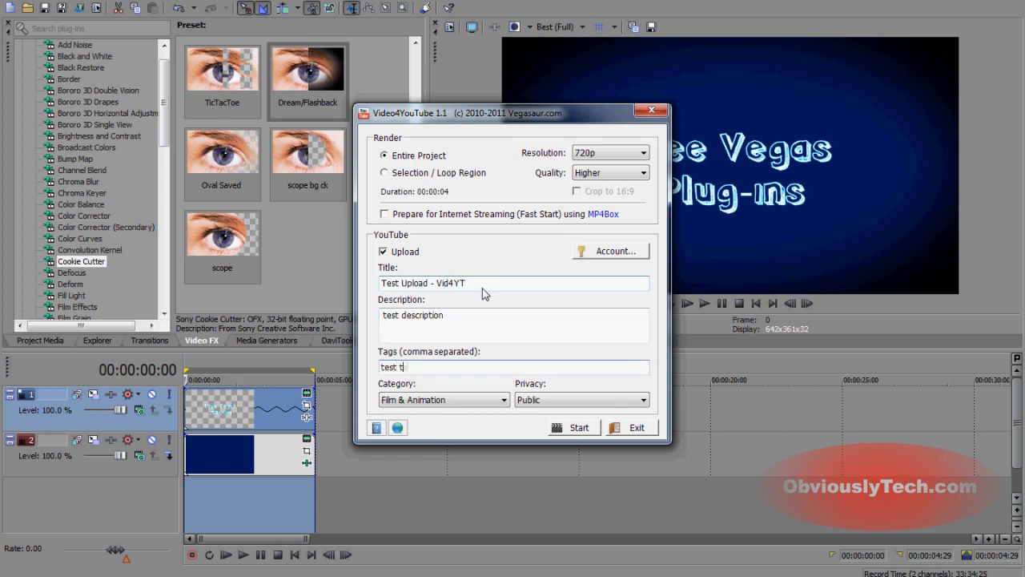
{"action": "type", "text": "ags"}
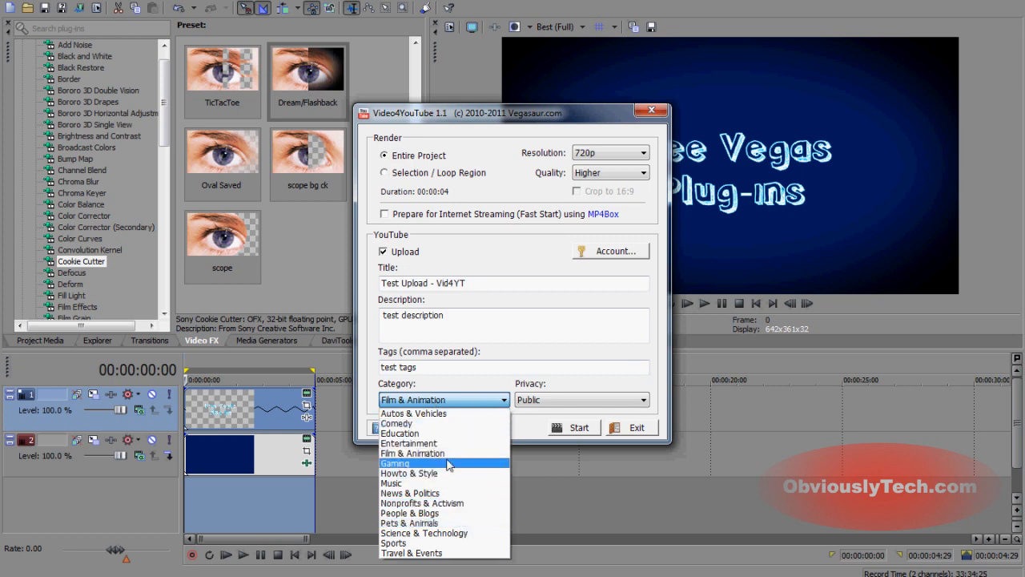
{"action": "left_click", "coordinate": [580, 401]}
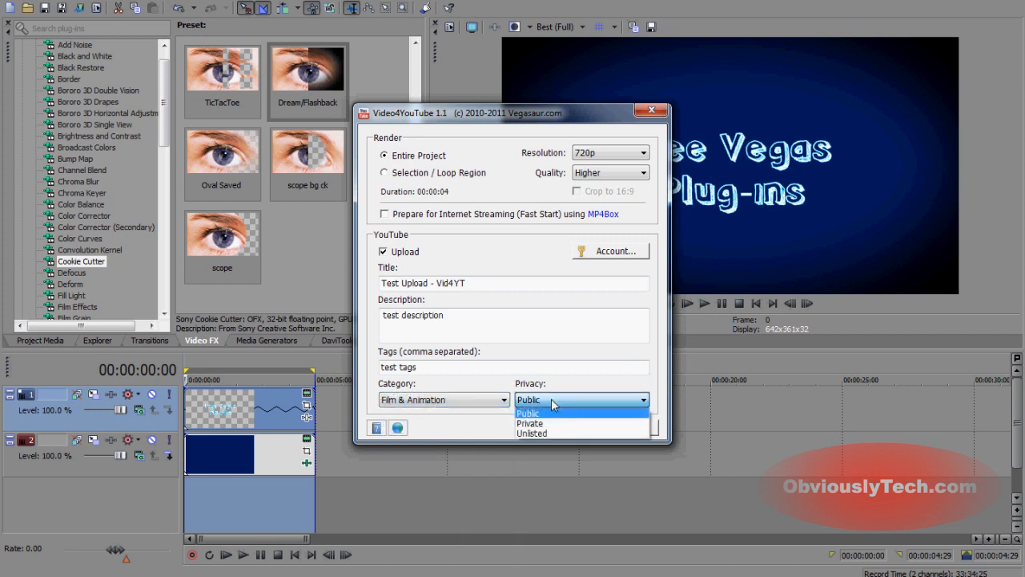
{"action": "mouse_move", "coordinate": [558, 432]}
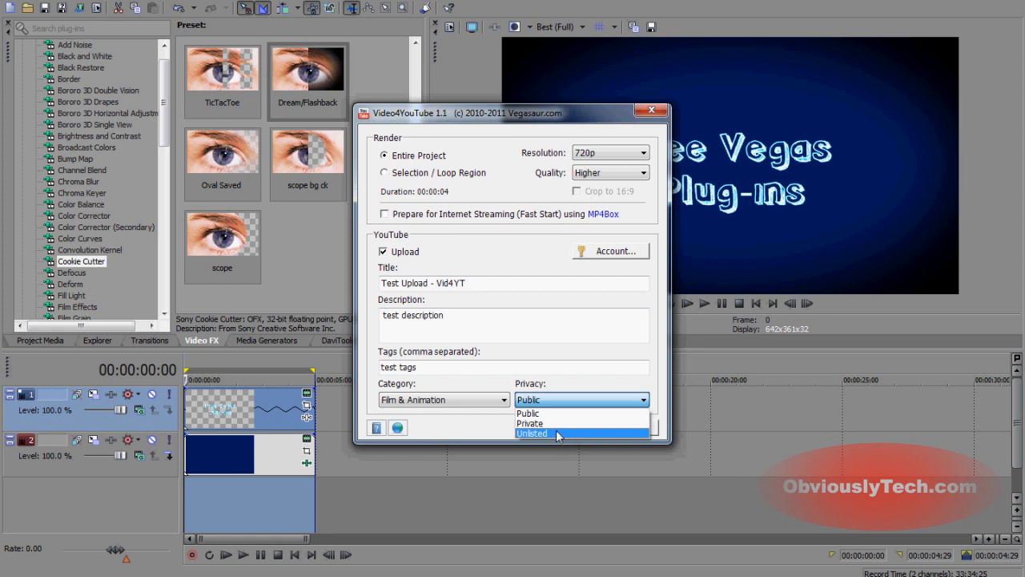
{"action": "mouse_move", "coordinate": [551, 413]}
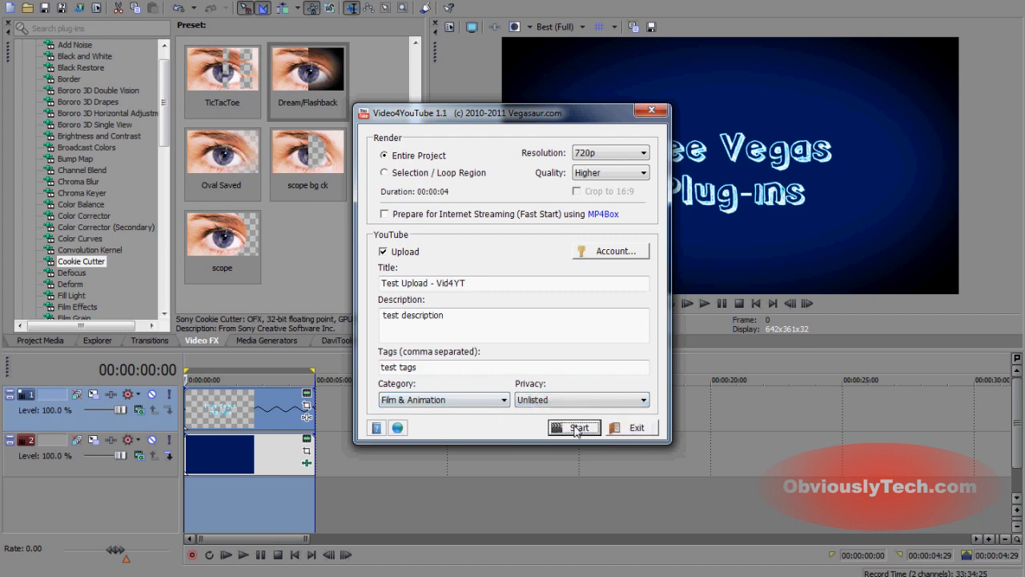
Step: Start the render and save the output as Test Upload - Vid4YT.mp4
{"action": "left_click", "coordinate": [573, 426]}
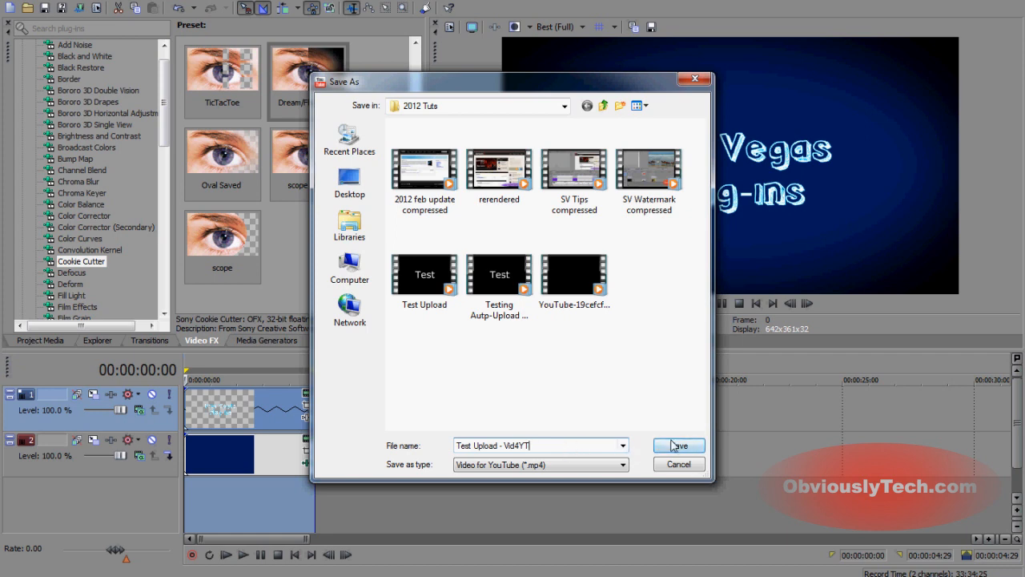
{"action": "left_click", "coordinate": [677, 446]}
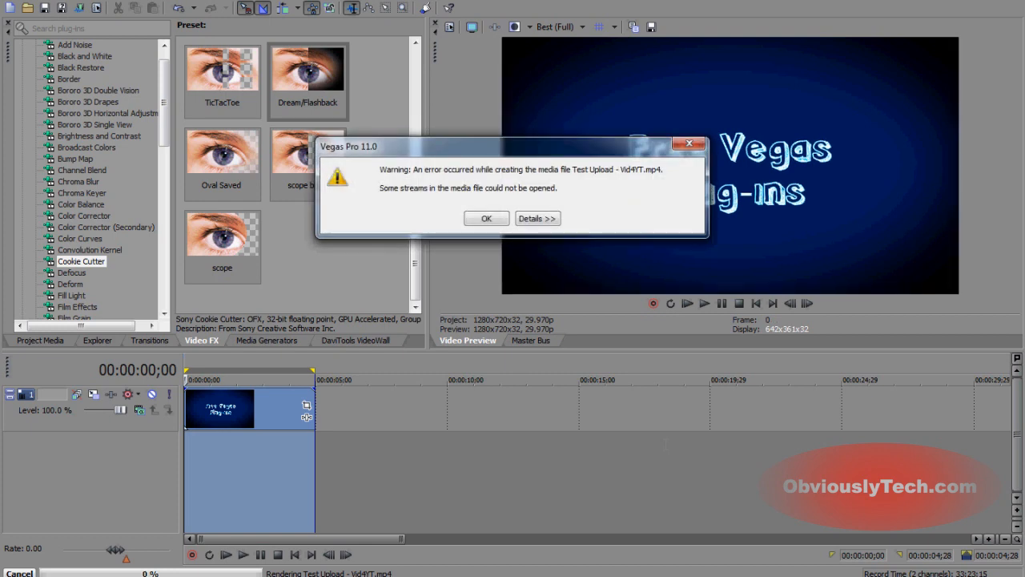
{"action": "mouse_move", "coordinate": [487, 218]}
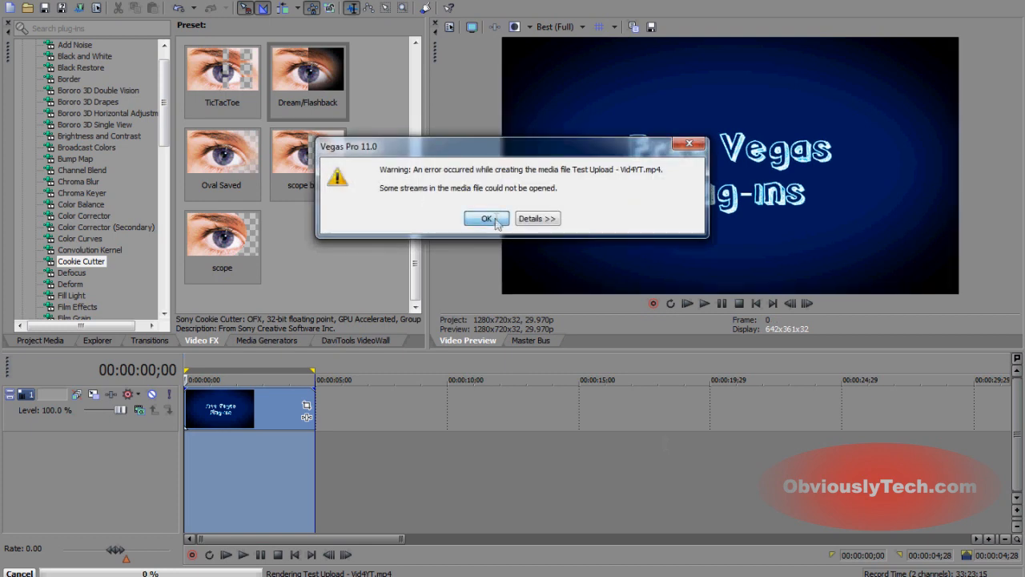
Step: Dismiss the stream warning and let rendering and the YouTube upload proceed
{"action": "left_click", "coordinate": [487, 218]}
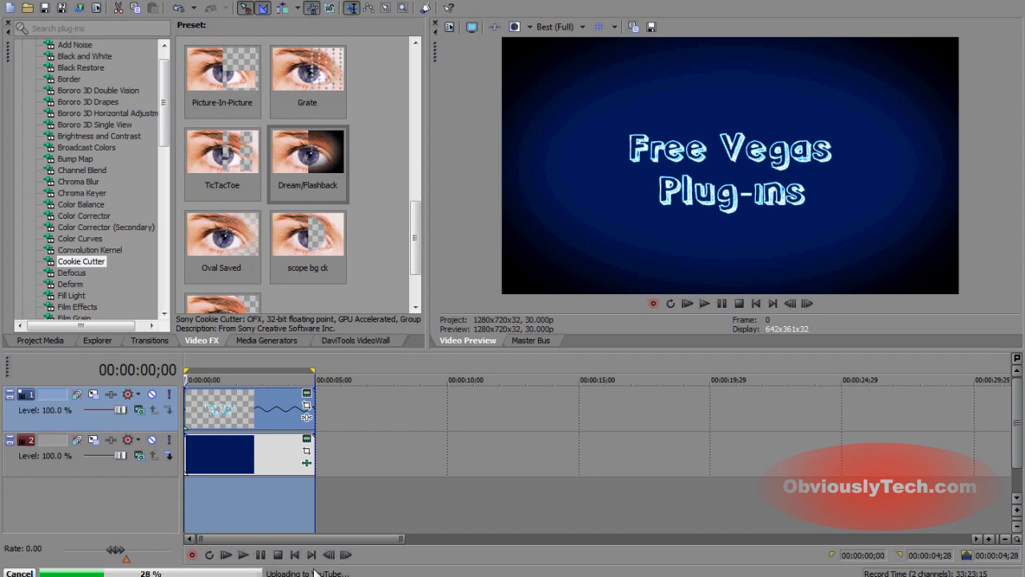
{"action": "mouse_move", "coordinate": [407, 571]}
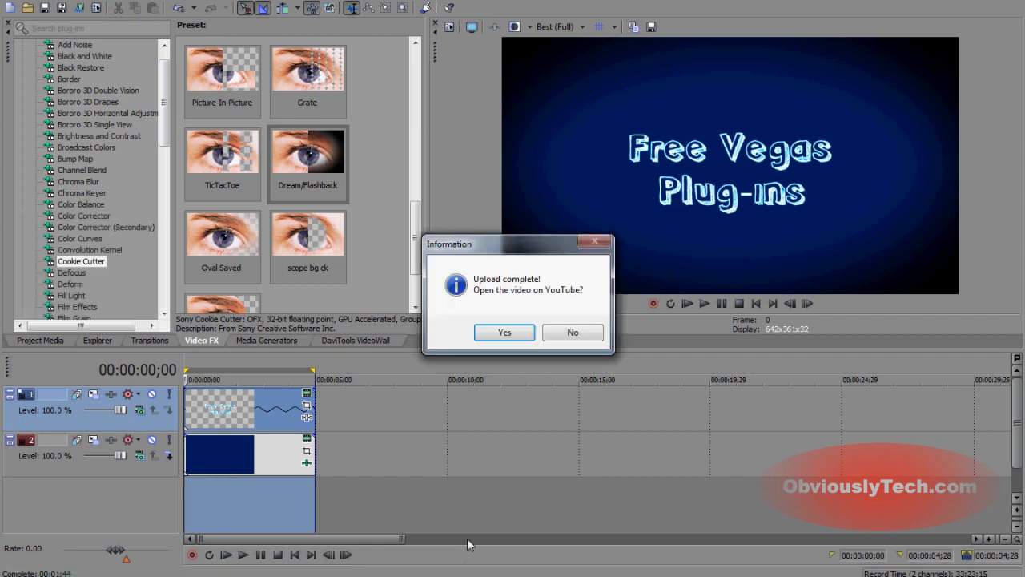
{"action": "mouse_move", "coordinate": [500, 311]}
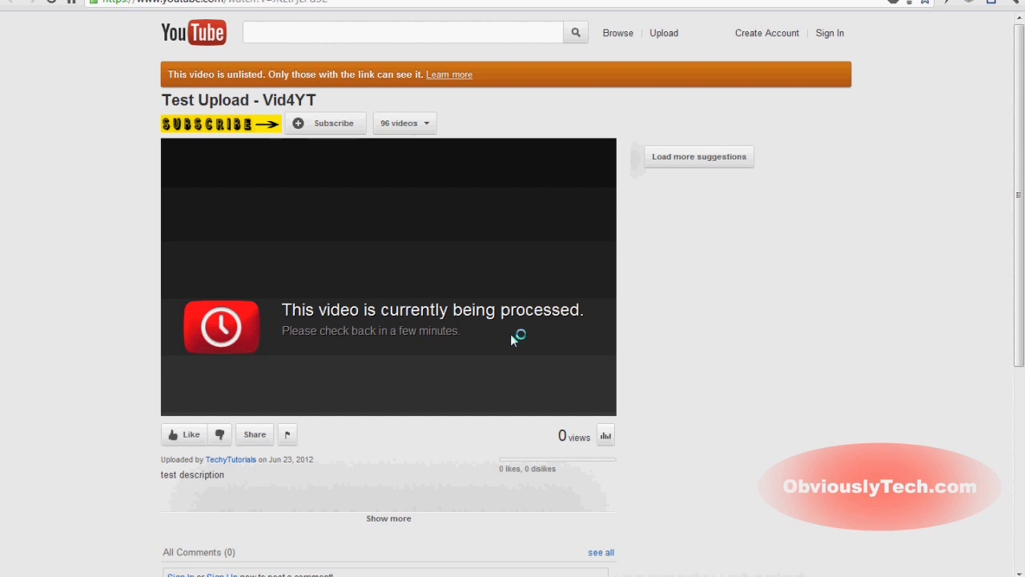
{"action": "mouse_move", "coordinate": [407, 308]}
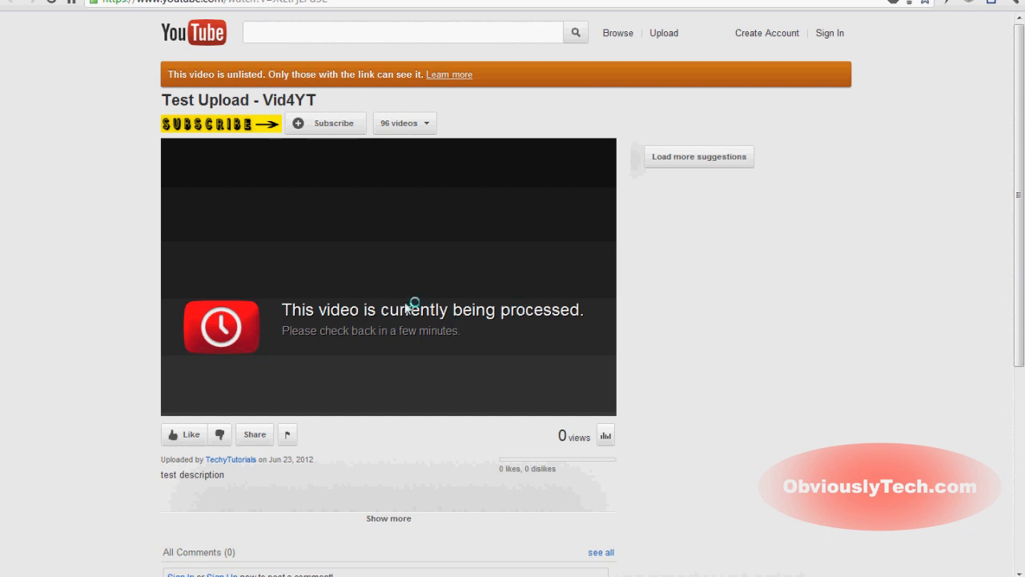
{"action": "mouse_move", "coordinate": [810, 50]}
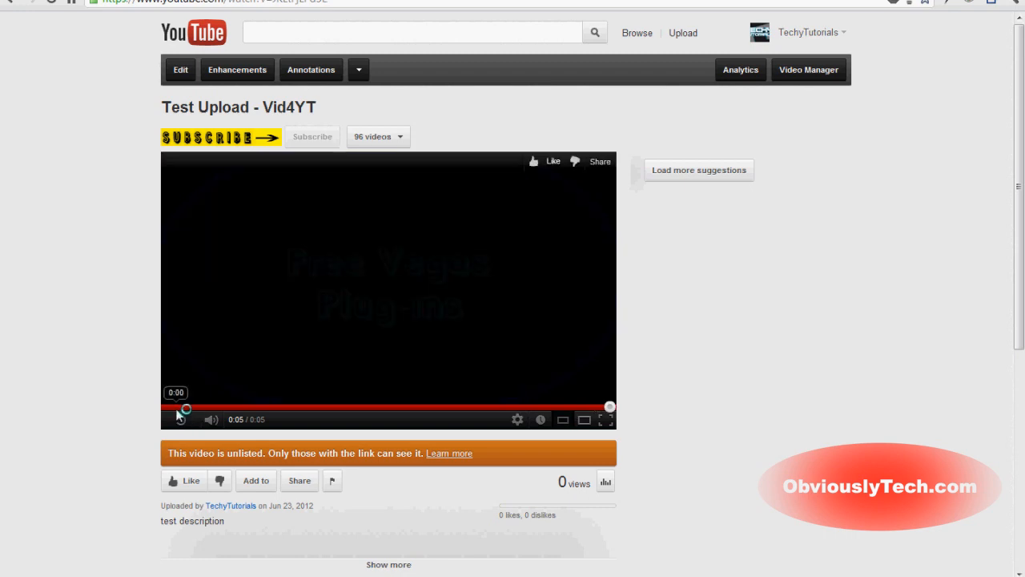
Step: Play and replay 'Test Upload - Vid4YT' showing the Free Vegas Plug-ins title animation, reaching the quality gear
{"action": "left_click", "coordinate": [179, 420]}
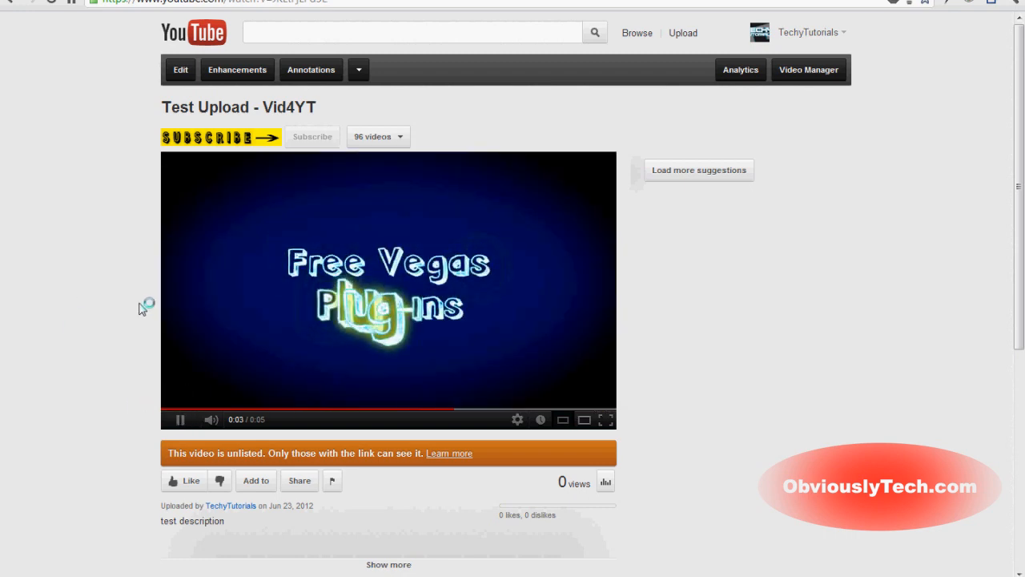
{"action": "left_click", "coordinate": [518, 420]}
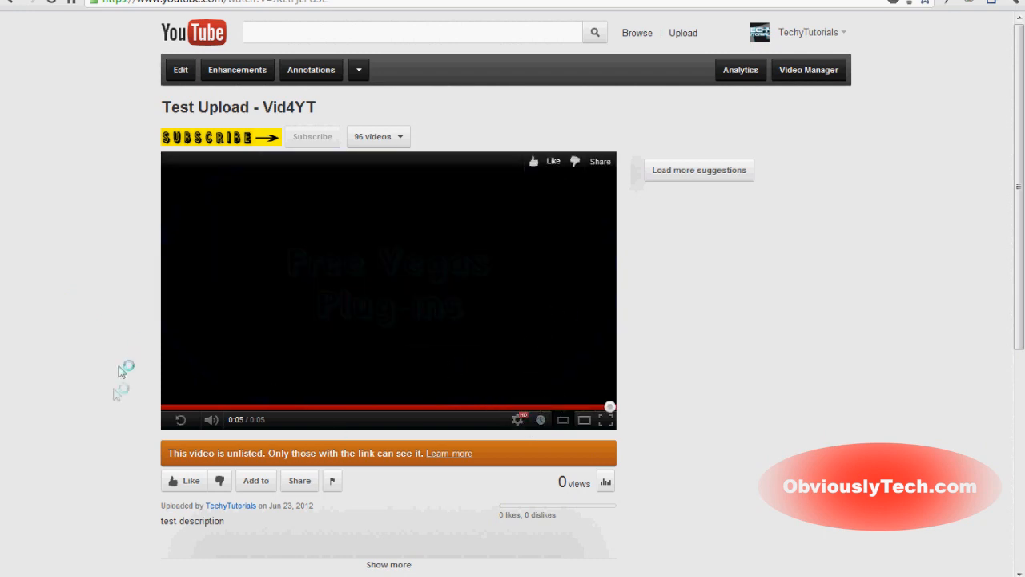
{"action": "left_click", "coordinate": [180, 420]}
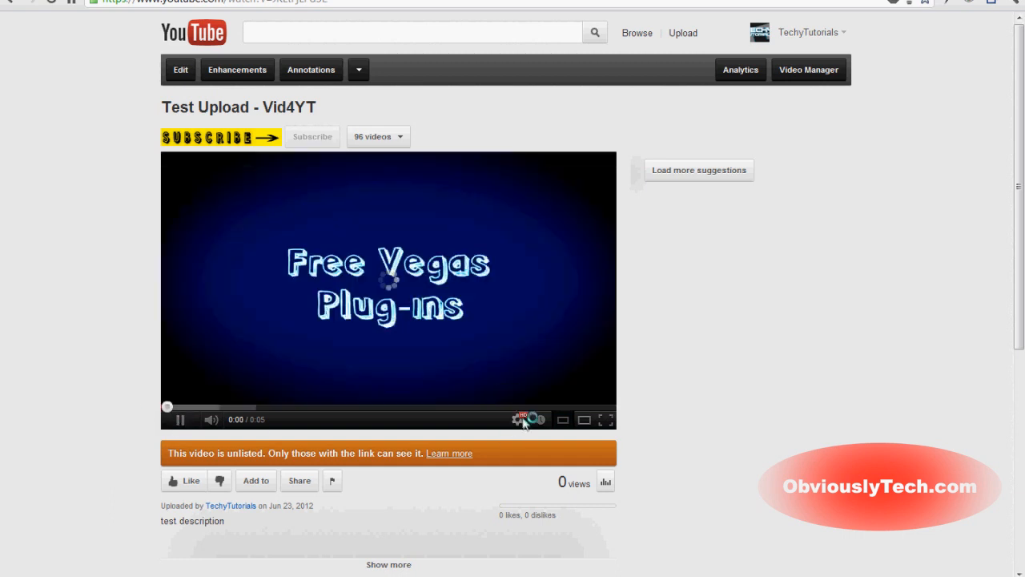
{"action": "left_click", "coordinate": [179, 419]}
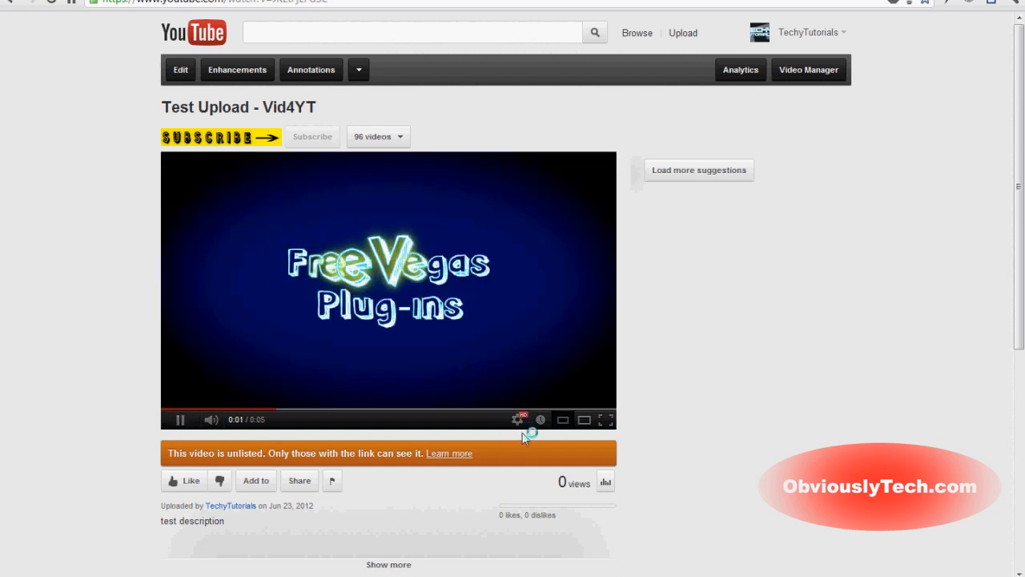